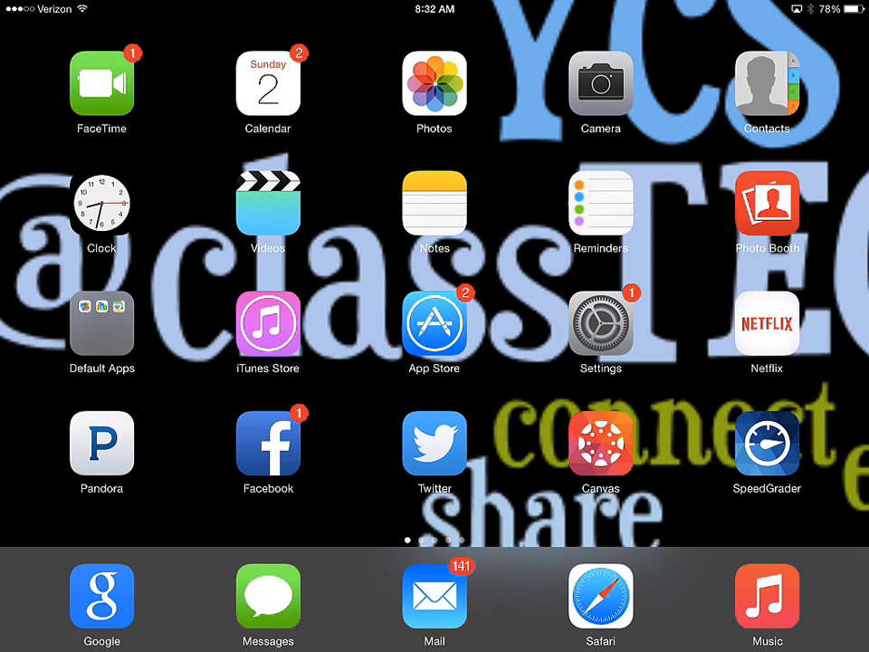
# Launch Safari and log into the school's Canvas site with the student username and password
pyautogui.click(601, 600)
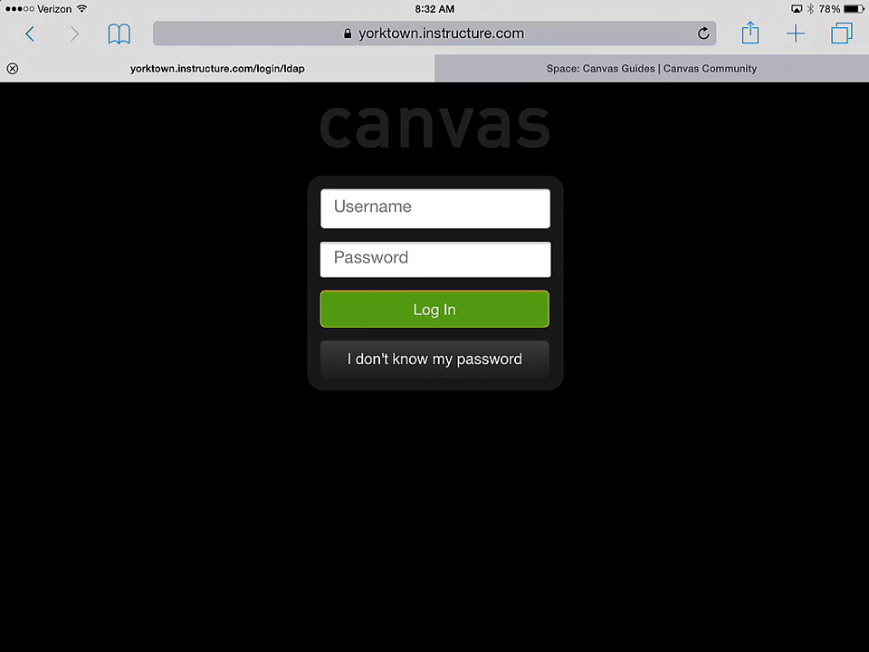
pyautogui.click(434, 208)
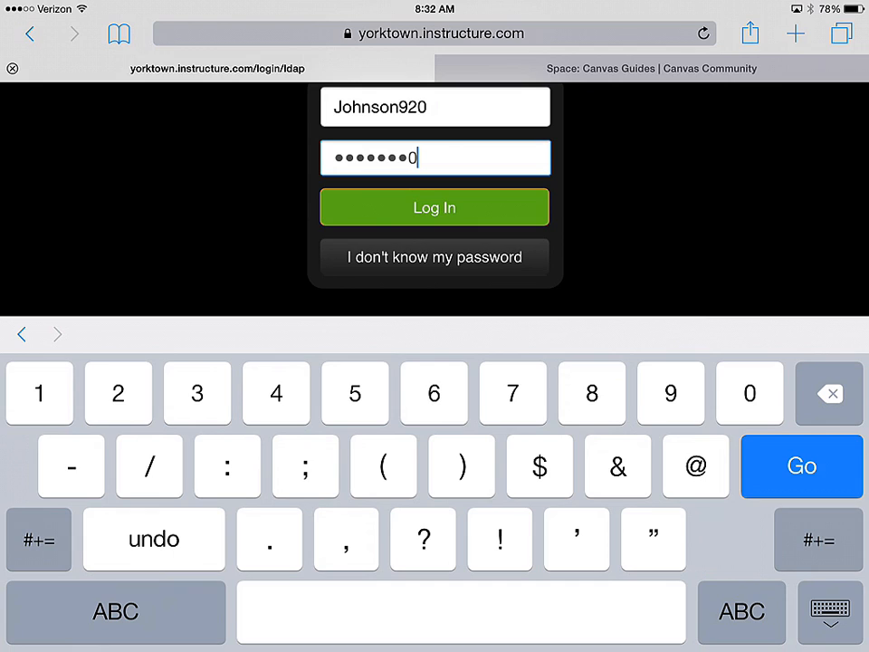
pyautogui.click(434, 207)
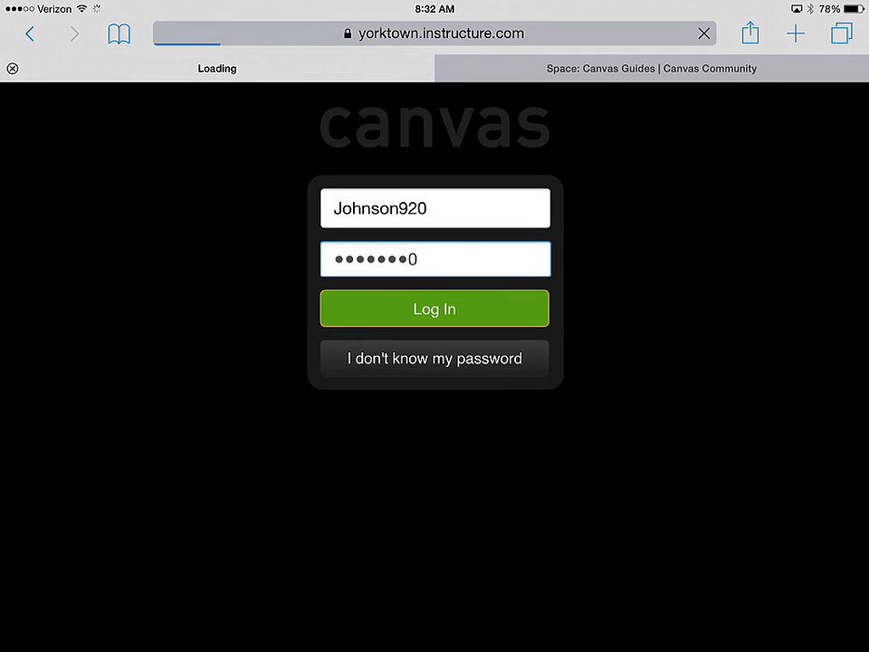
pyautogui.click(434, 308)
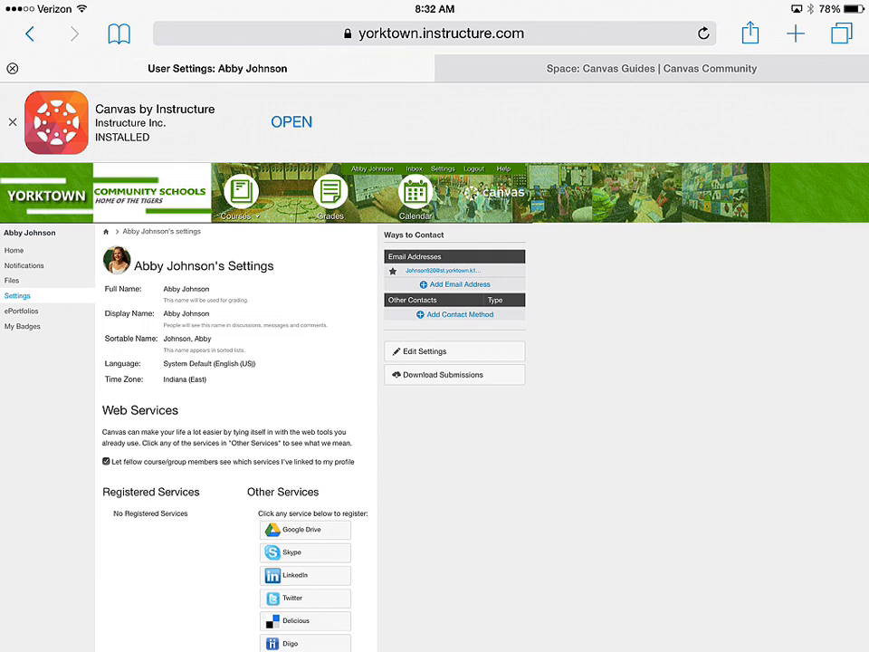
pyautogui.moveTo(644, 212)
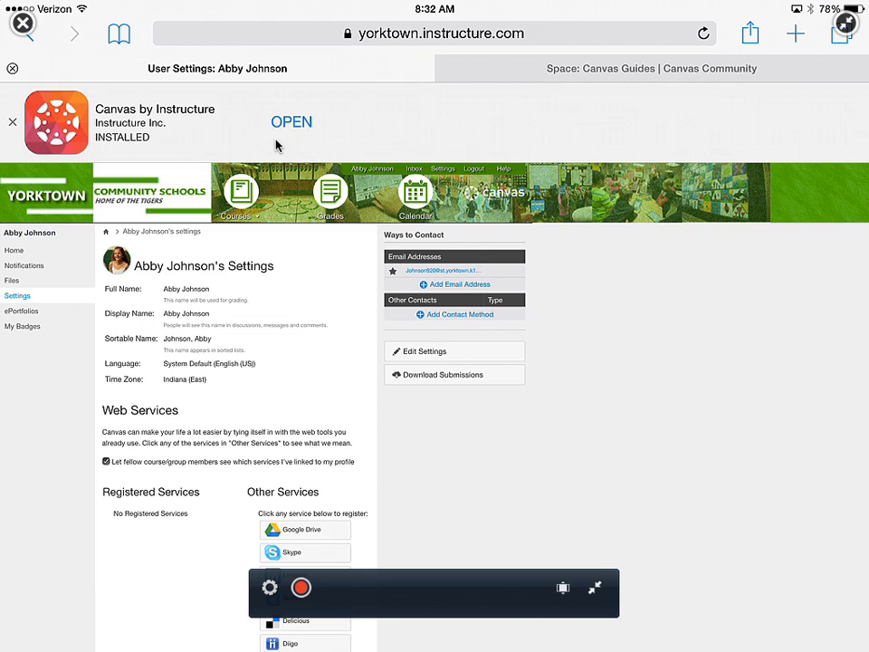
pyautogui.moveTo(778, 329)
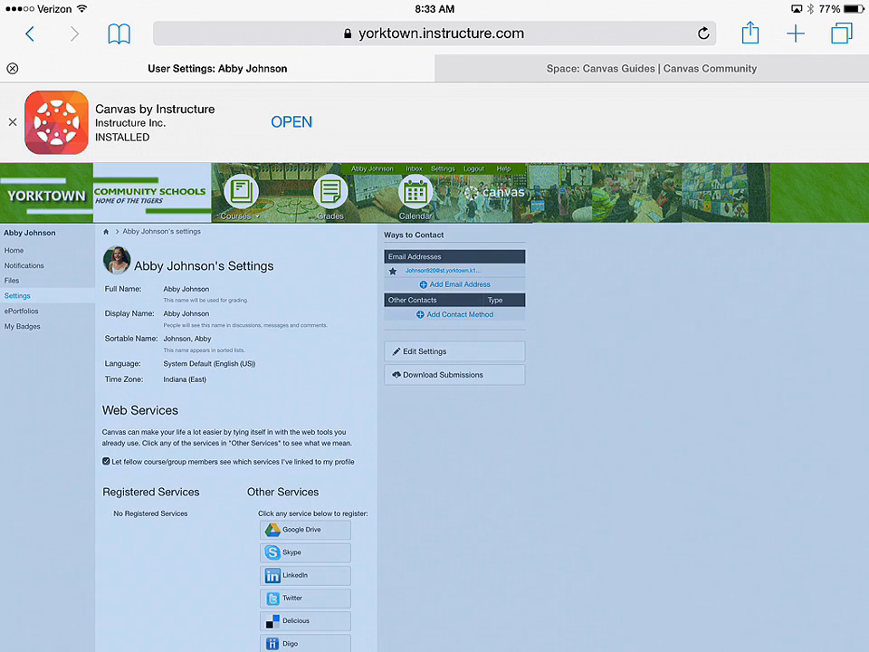
# Pick Demo Course from the My Courses list
pyautogui.click(240, 190)
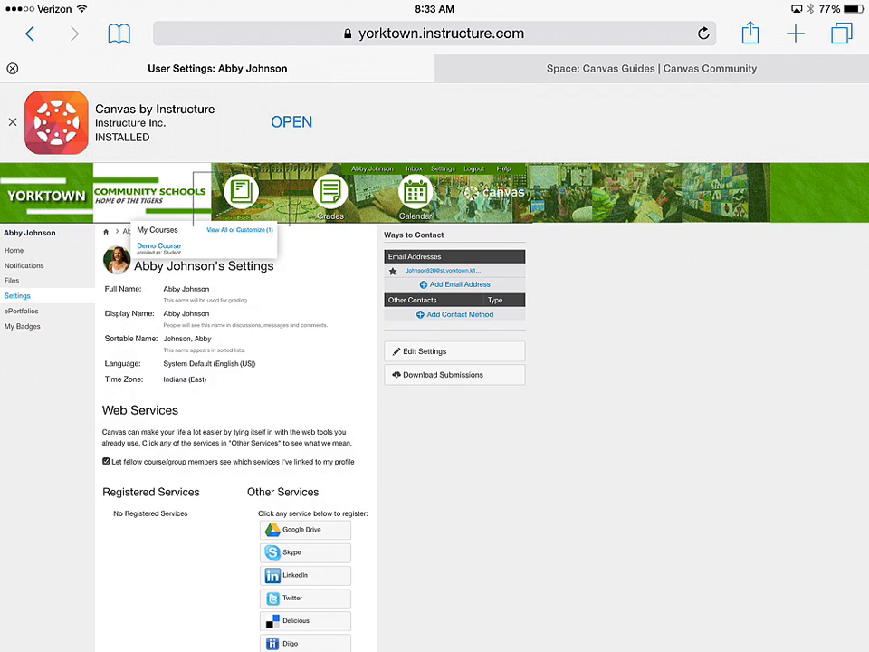
pyautogui.click(158, 245)
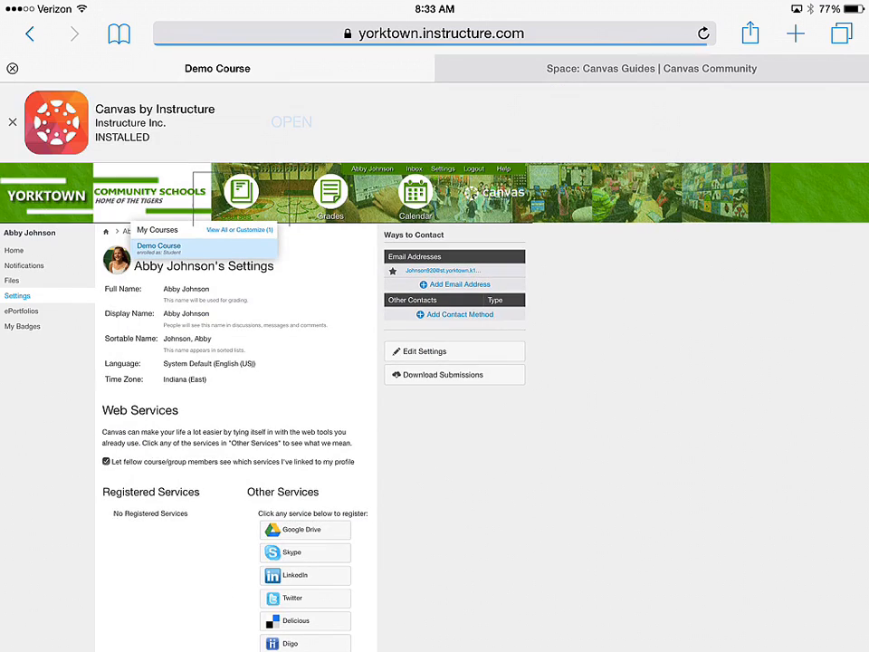
# Load the Demo Course homepage and scroll through its Grade 7 Science welcome banner
pyautogui.click(158, 245)
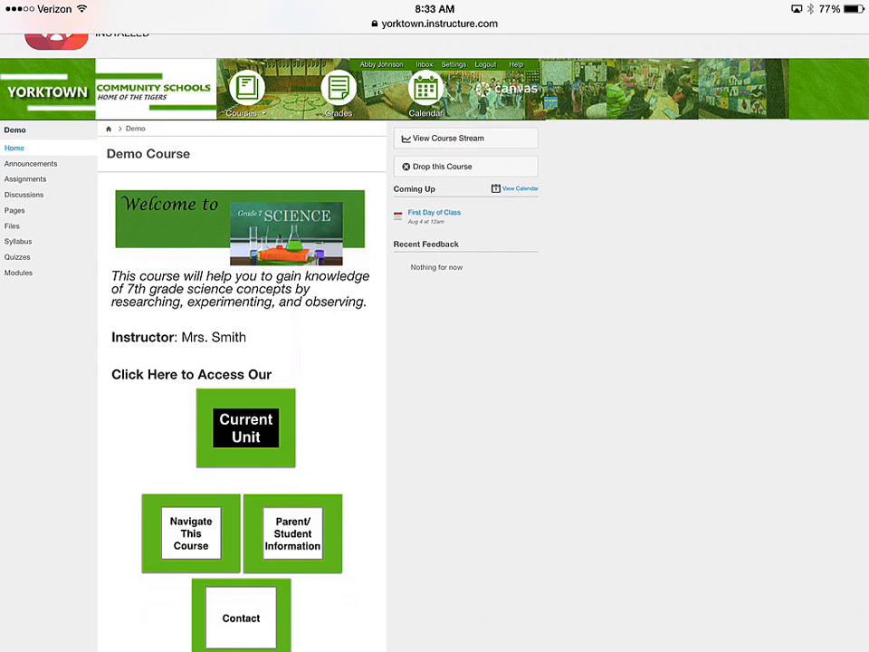
pyautogui.scroll(-3)
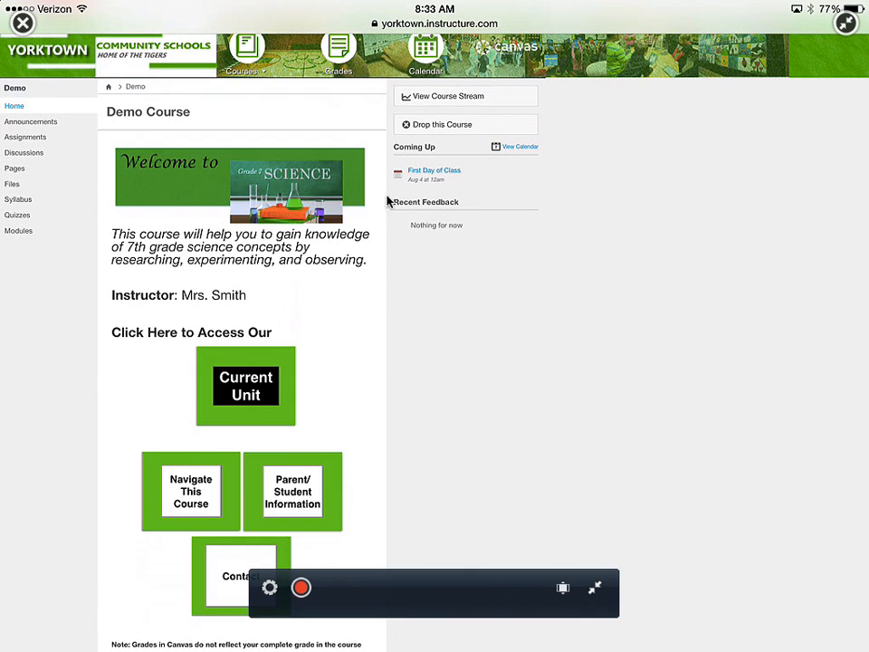
pyautogui.moveTo(364, 247)
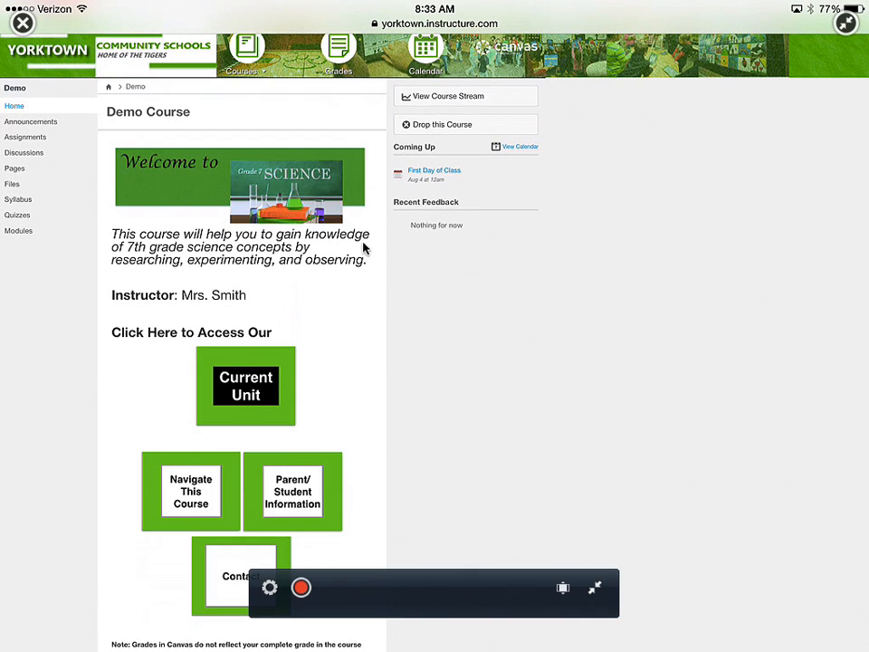
pyautogui.moveTo(335, 255)
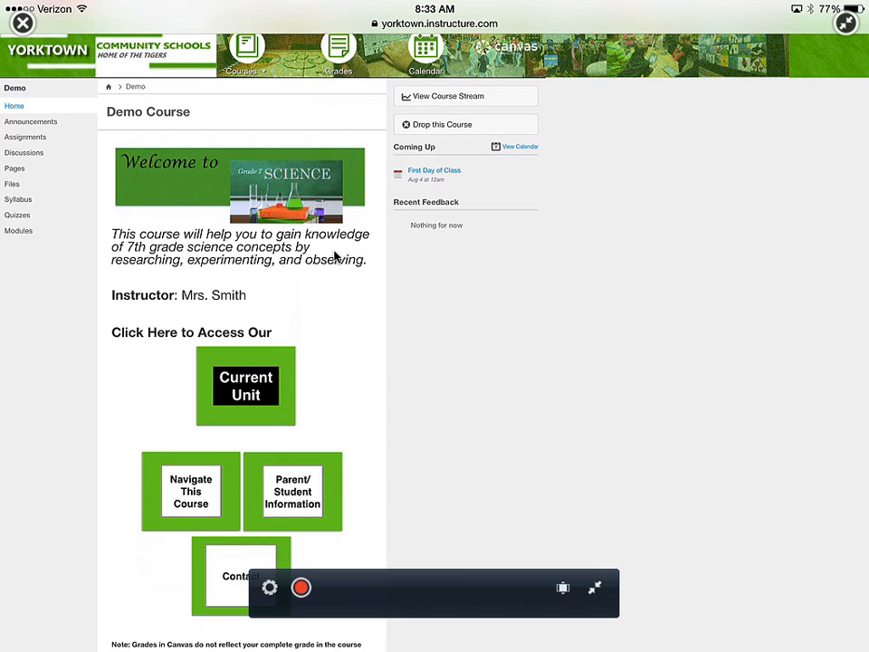
pyautogui.moveTo(269, 298)
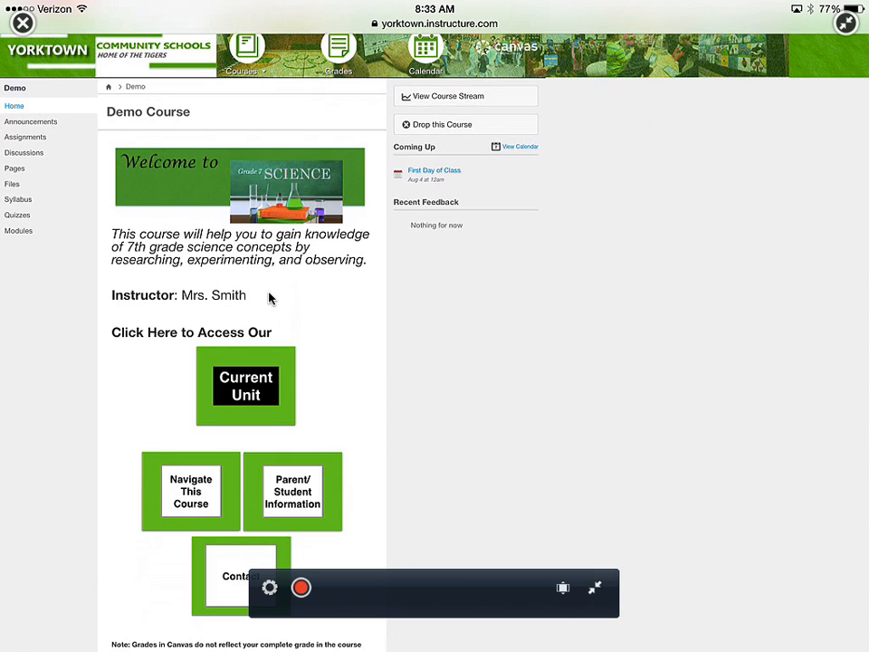
pyautogui.moveTo(252, 299)
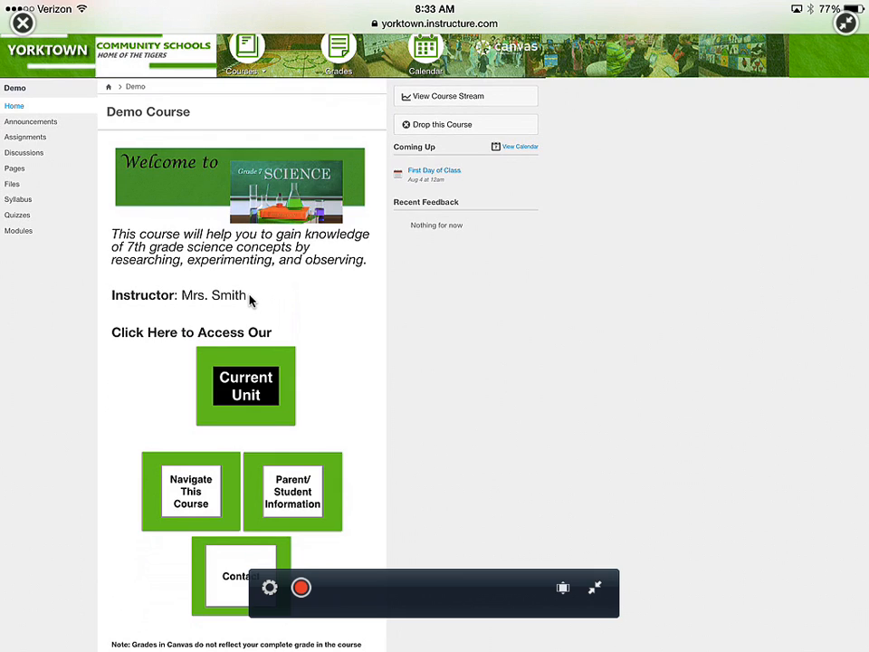
pyautogui.moveTo(293, 356)
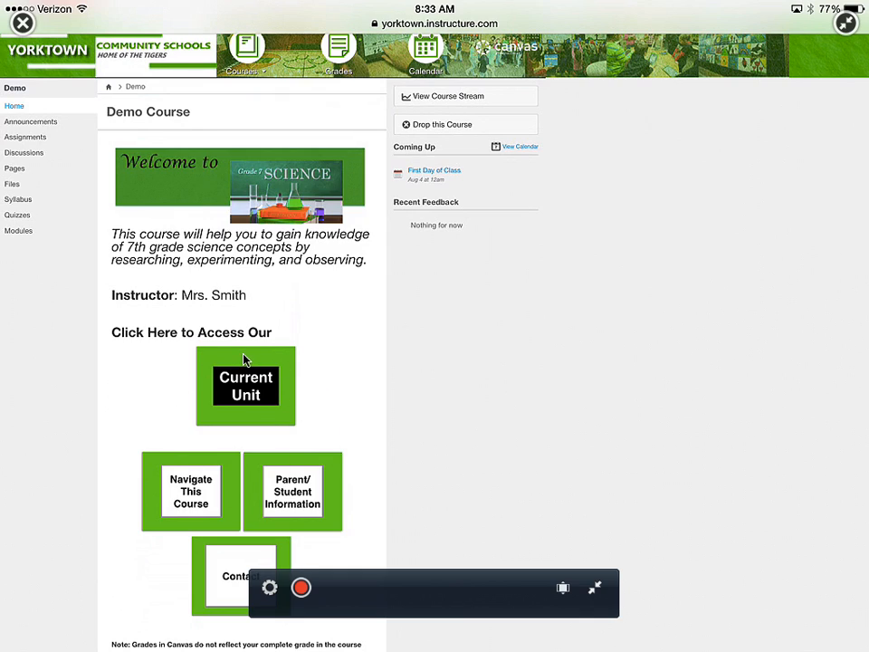
pyautogui.moveTo(260, 405)
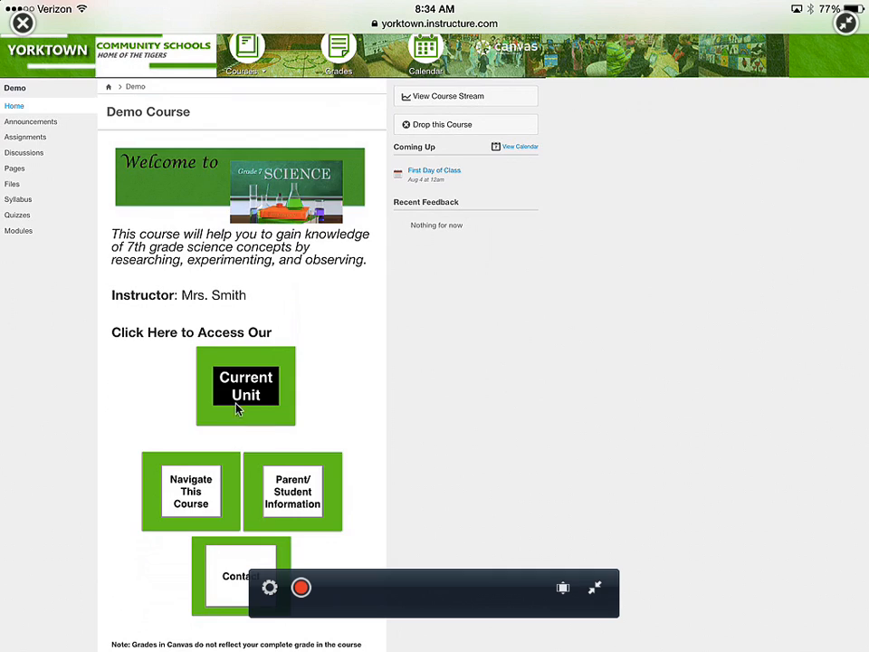
pyautogui.moveTo(241, 388)
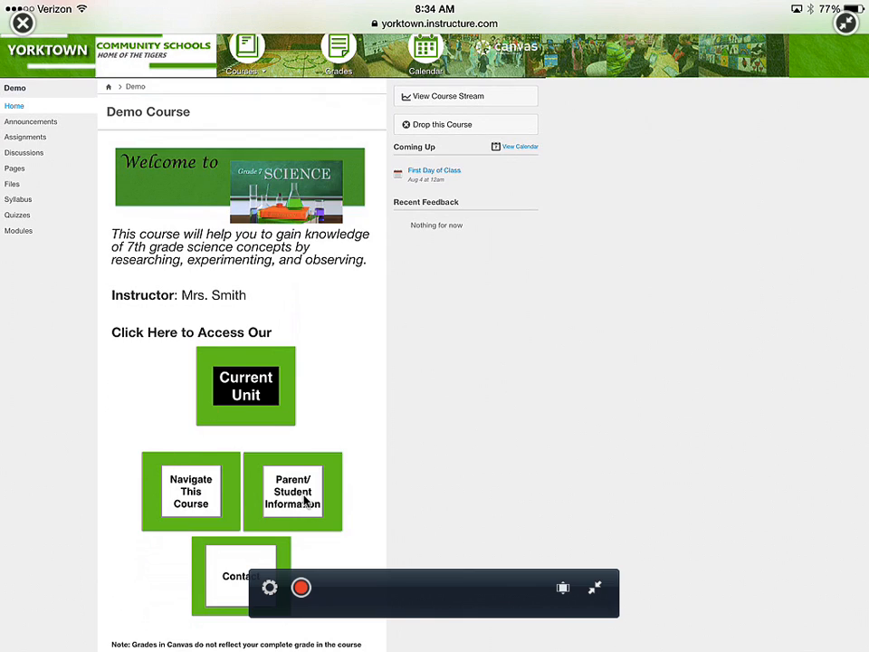
pyautogui.moveTo(184, 484)
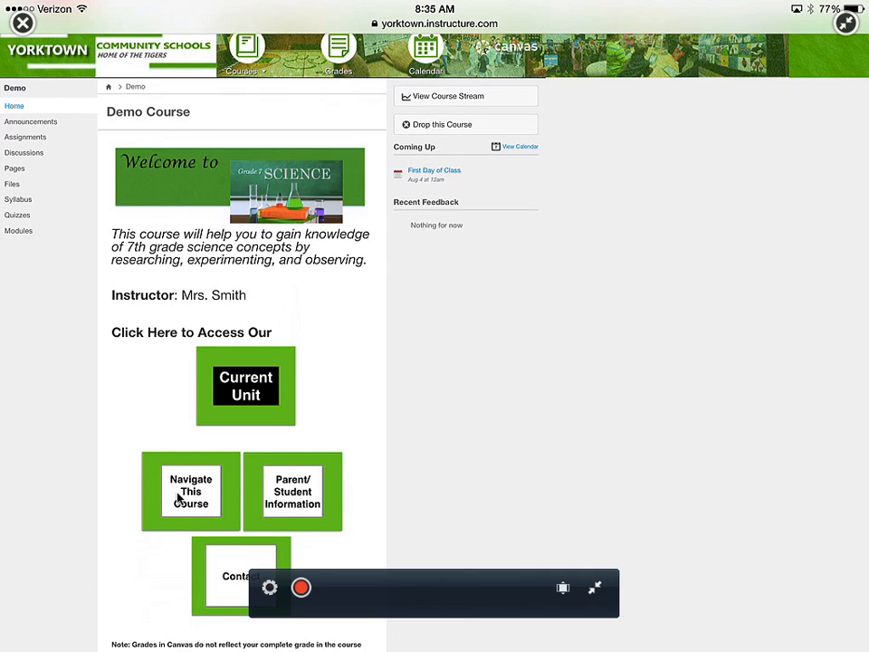
pyautogui.moveTo(282, 496)
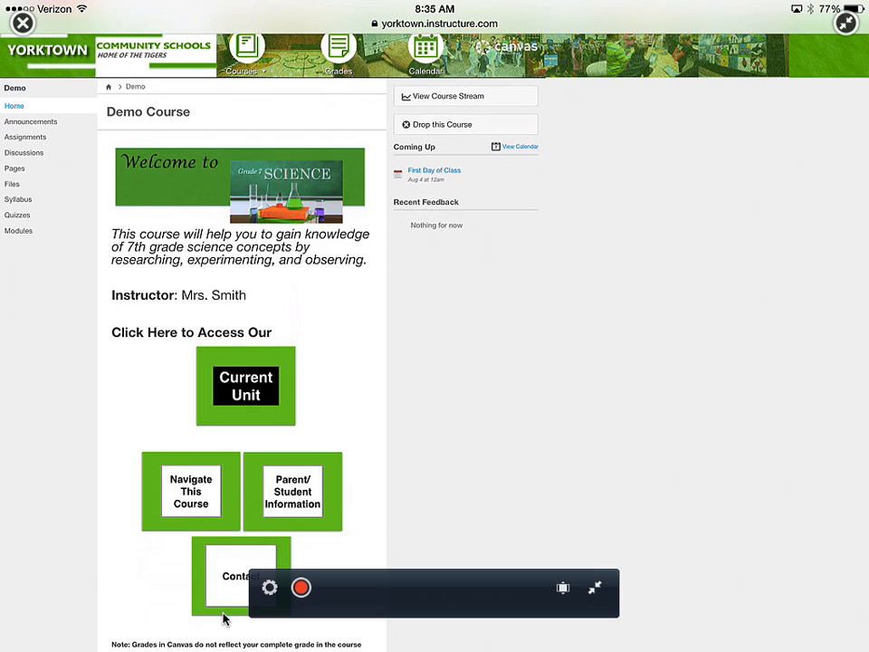
pyautogui.moveTo(215, 580)
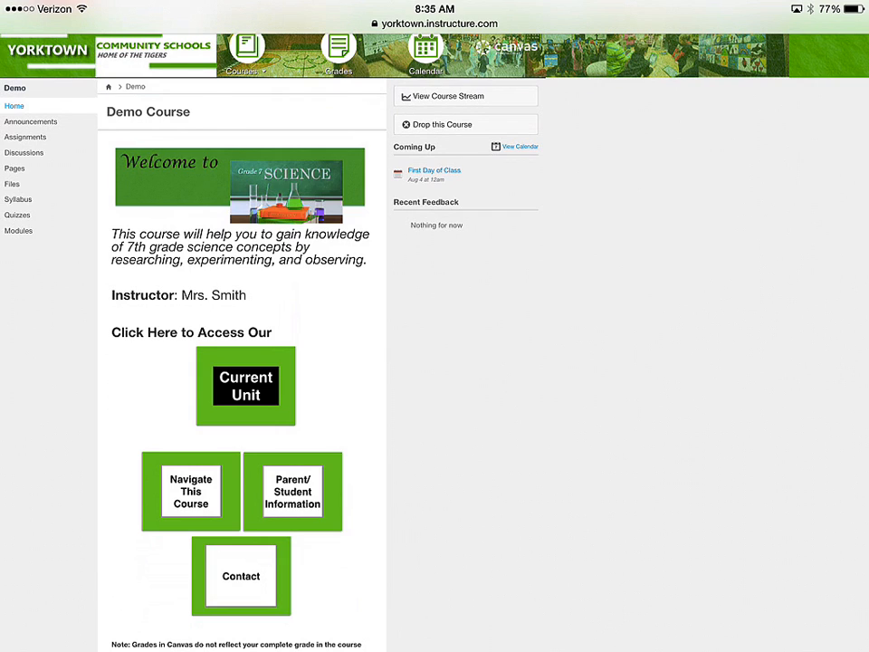
pyautogui.scroll(-3)
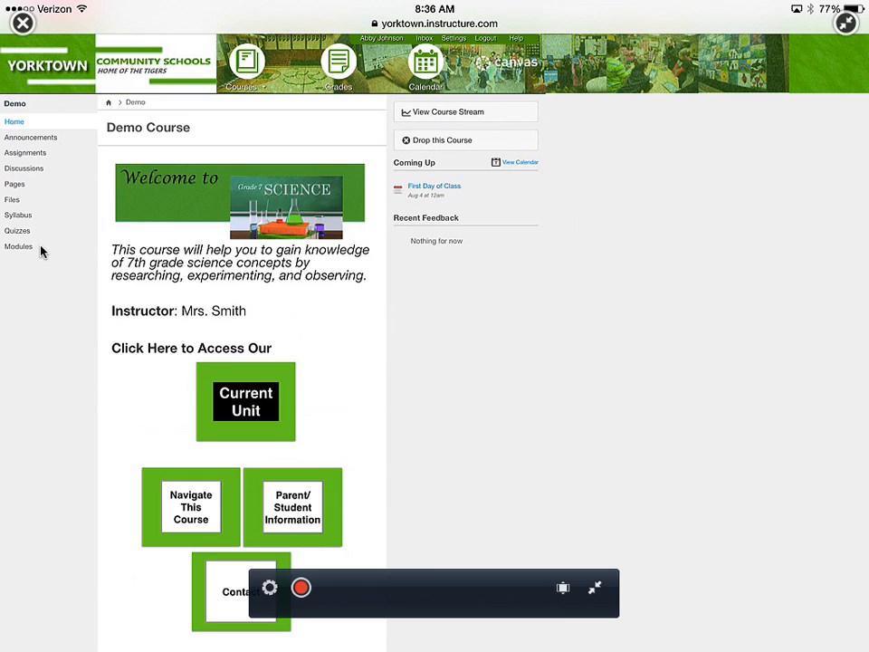
pyautogui.moveTo(385, 79)
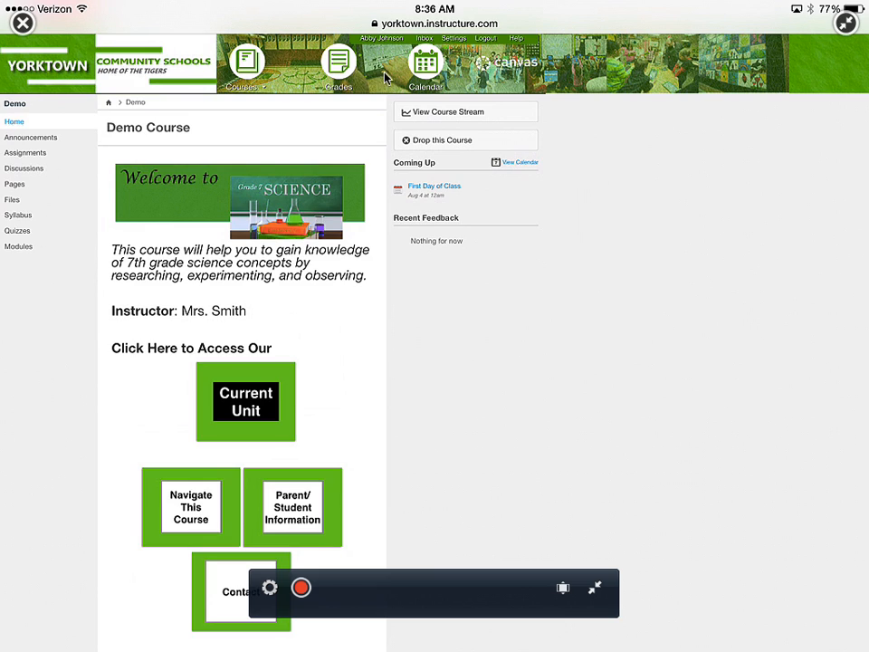
pyautogui.moveTo(31, 32)
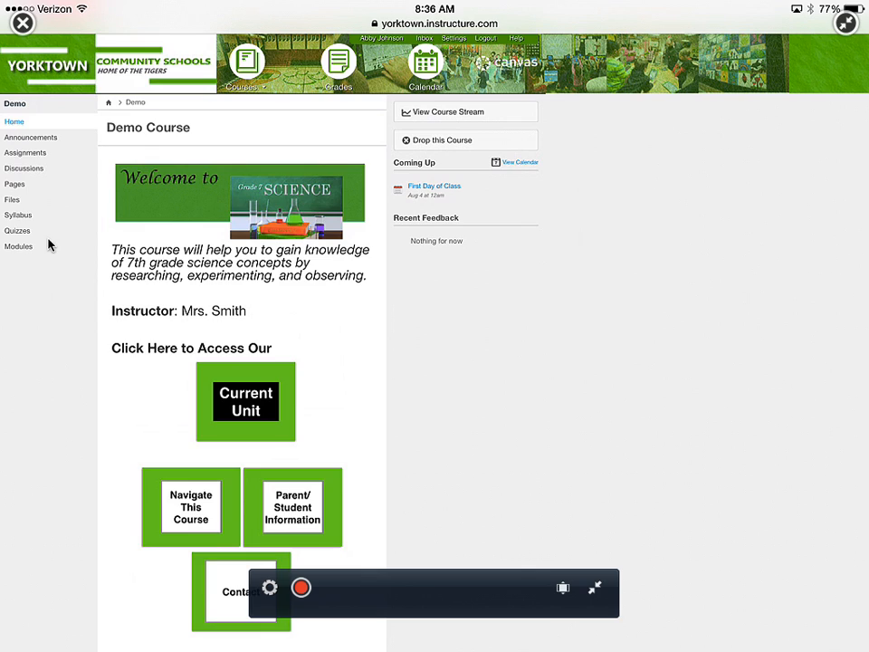
pyautogui.moveTo(34, 208)
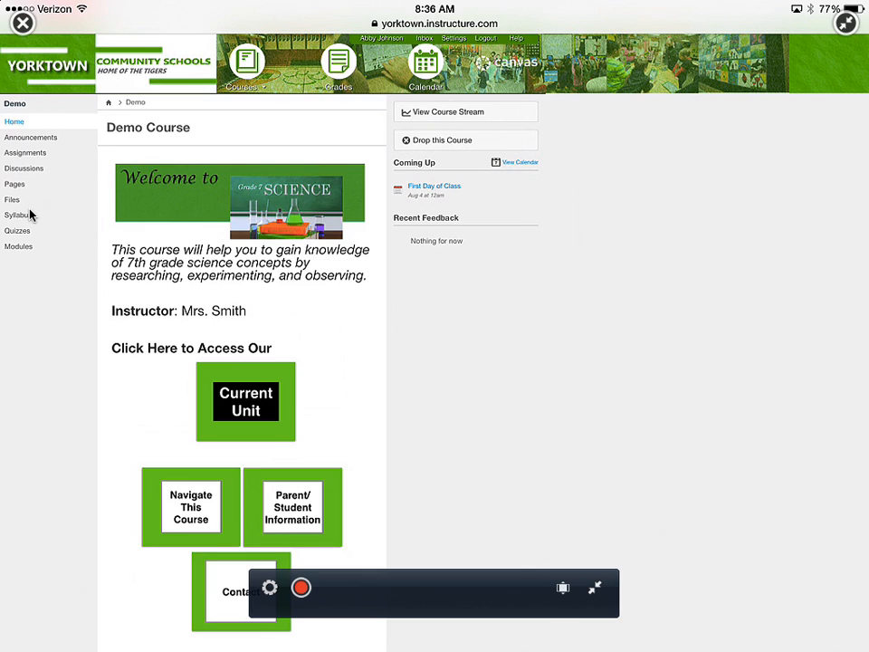
pyautogui.moveTo(210, 171)
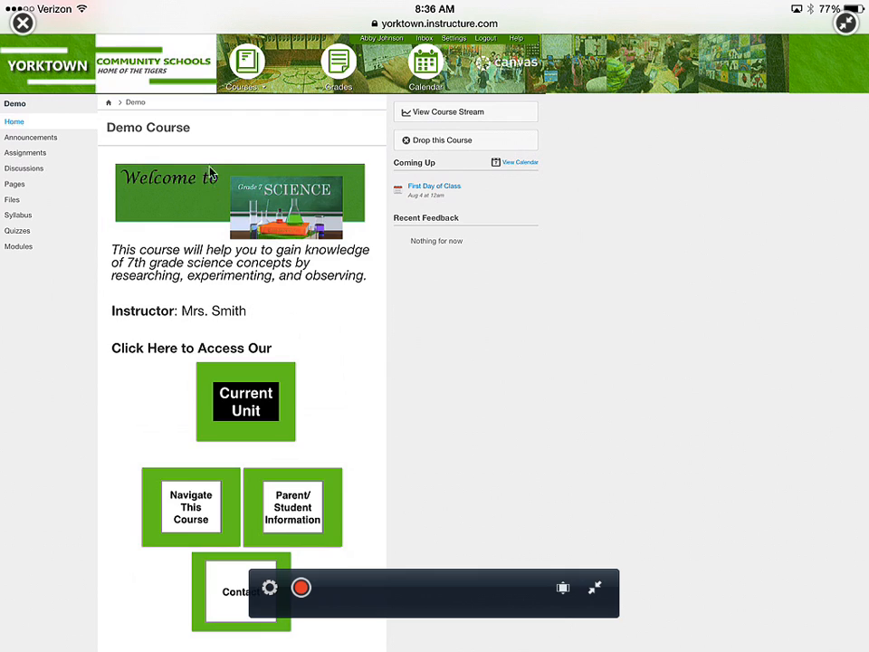
pyautogui.moveTo(58, 171)
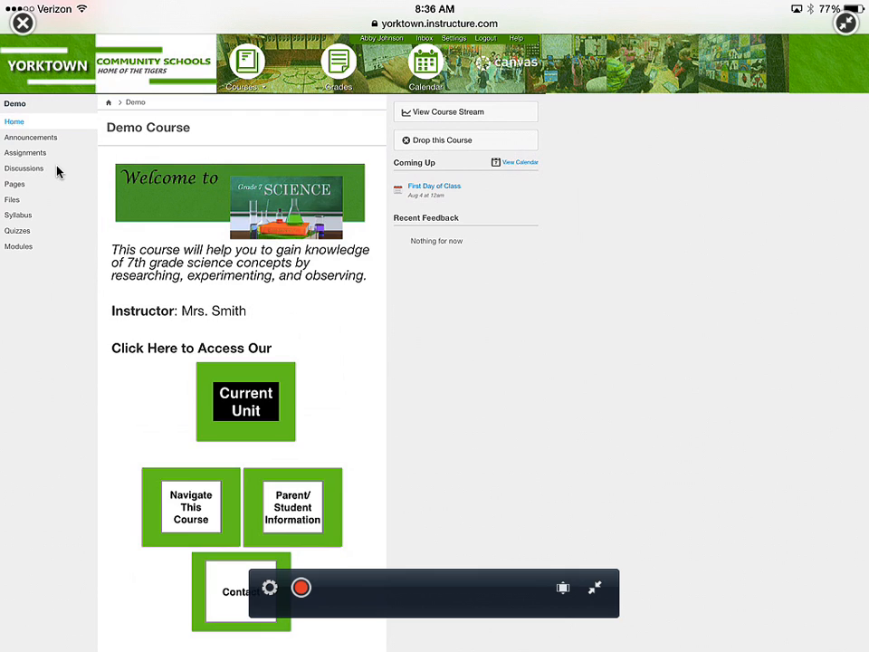
pyautogui.moveTo(67, 115)
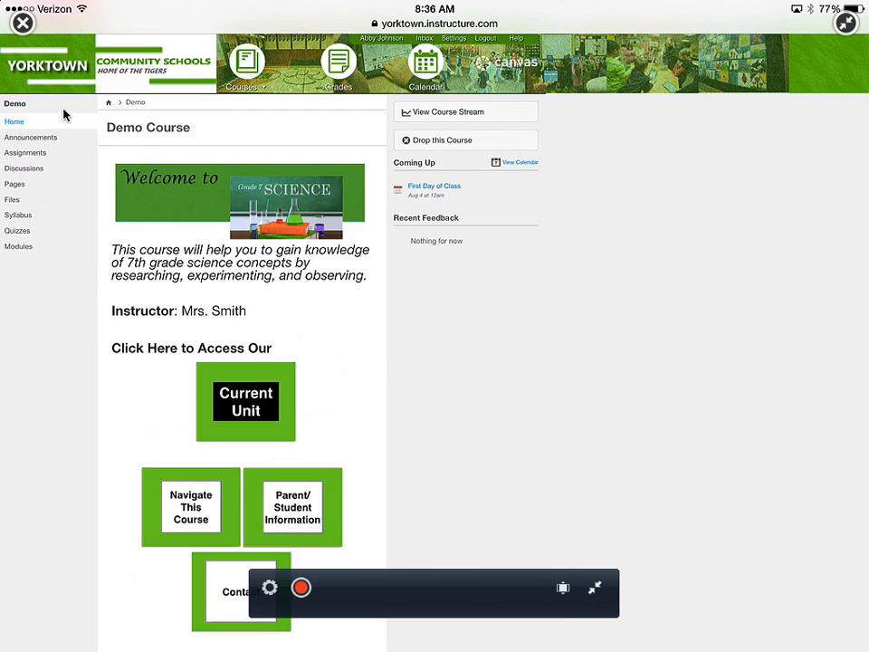
pyautogui.moveTo(232, 146)
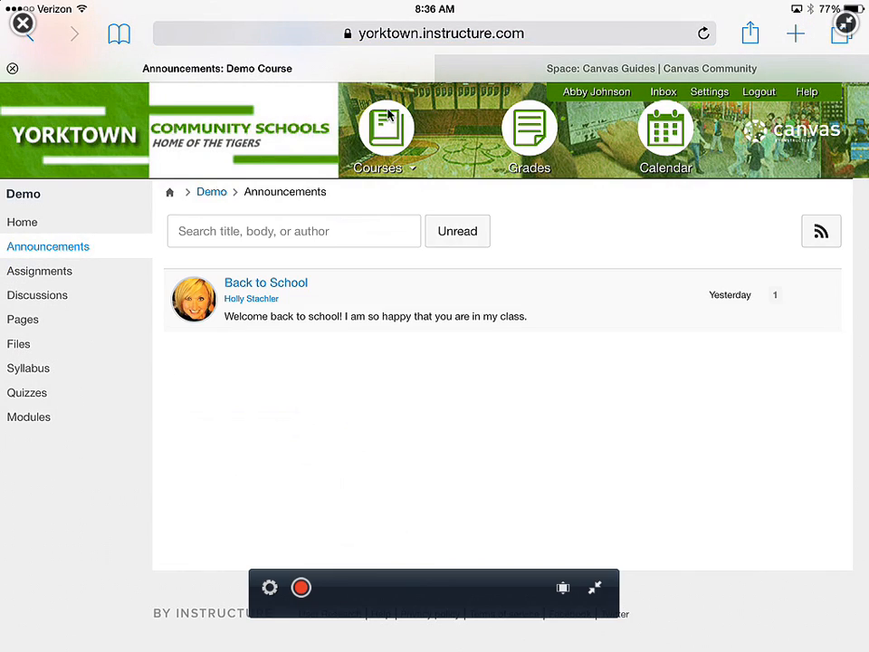
pyautogui.moveTo(519, 127)
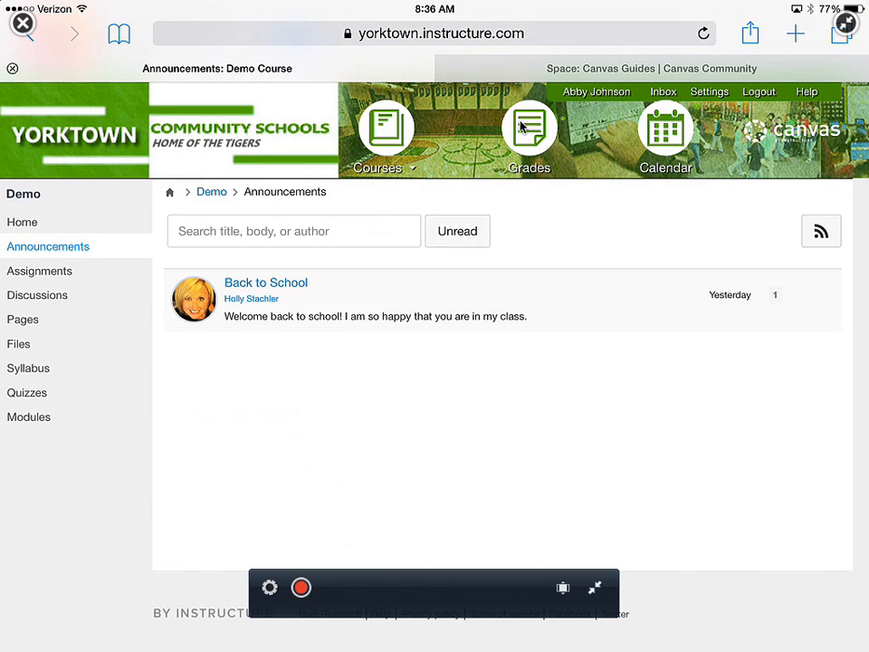
pyautogui.moveTo(202, 310)
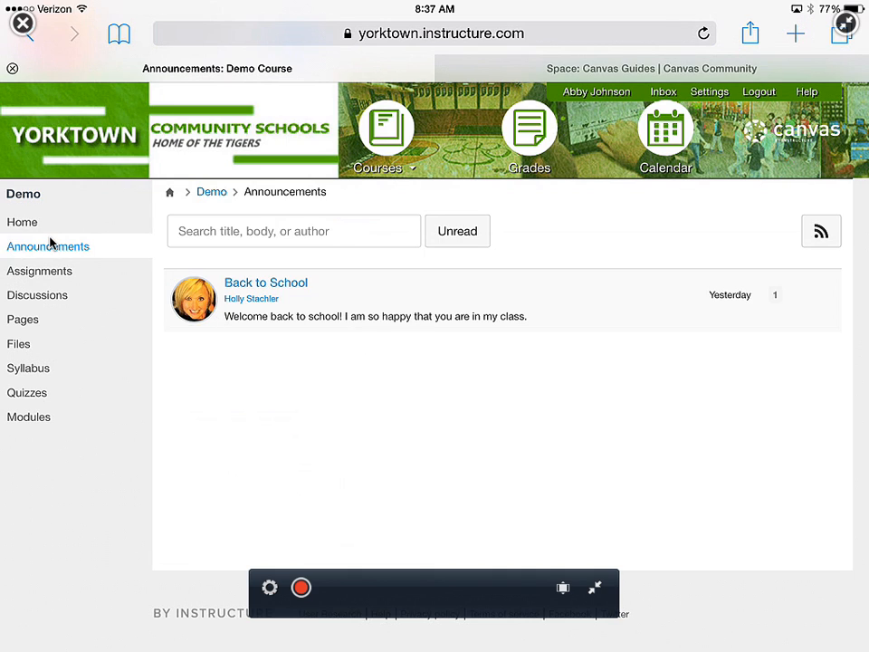
# Browse the course Assignments list, then view the Pages front page
pyautogui.click(39, 271)
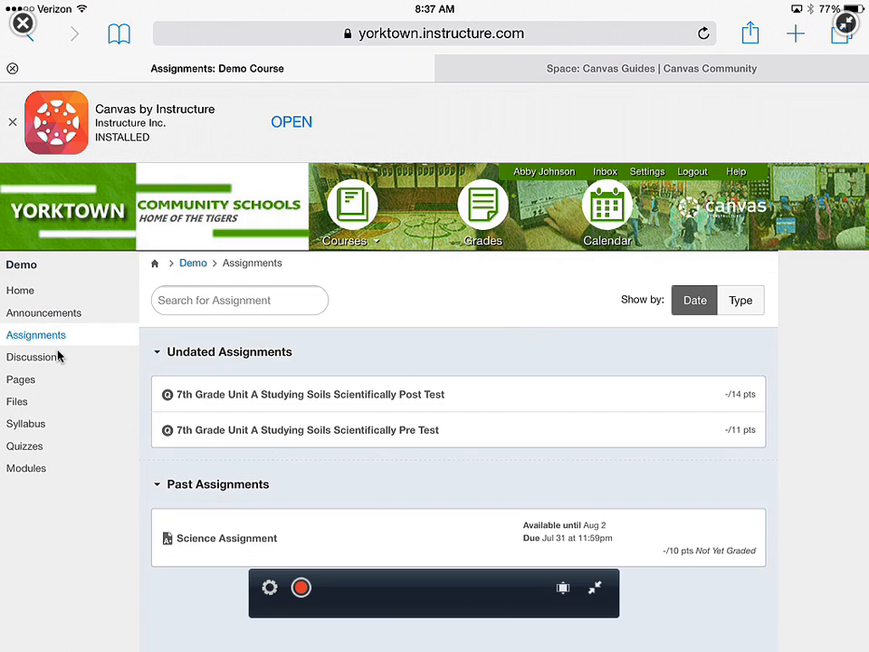
pyautogui.click(36, 357)
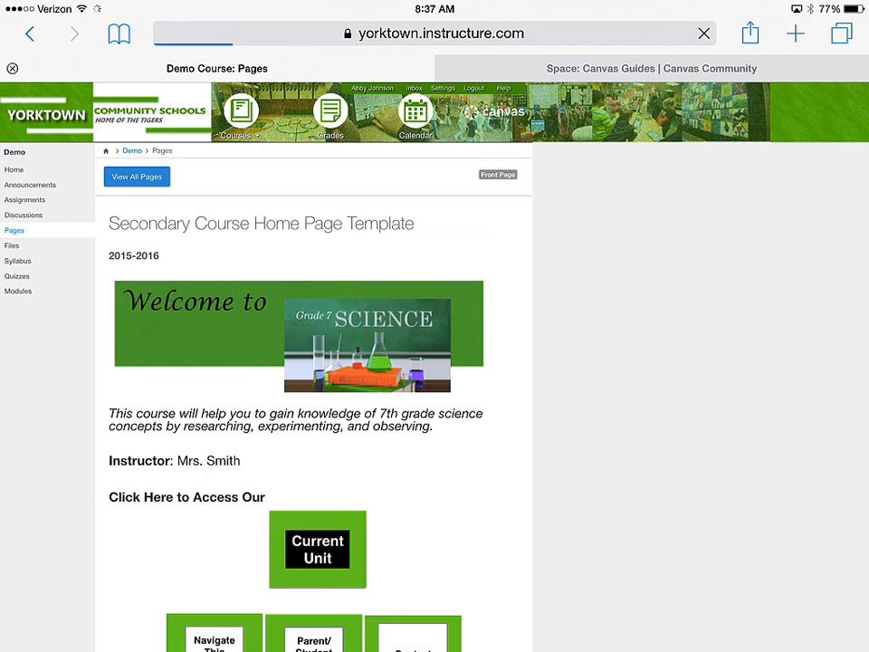
# View the full pages list, Files, Syllabus and Quizzes in turn
pyautogui.click(136, 176)
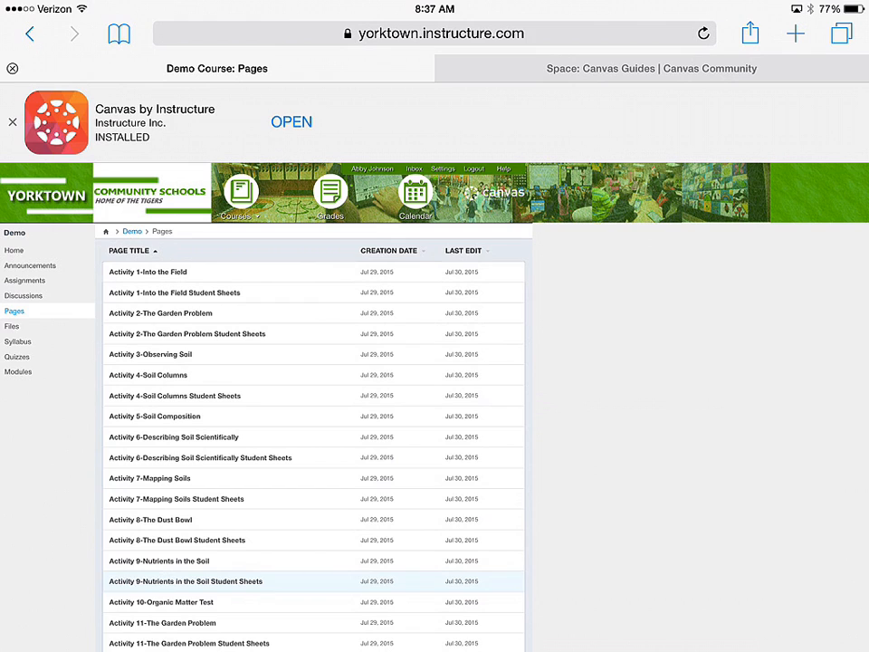
pyautogui.click(12, 325)
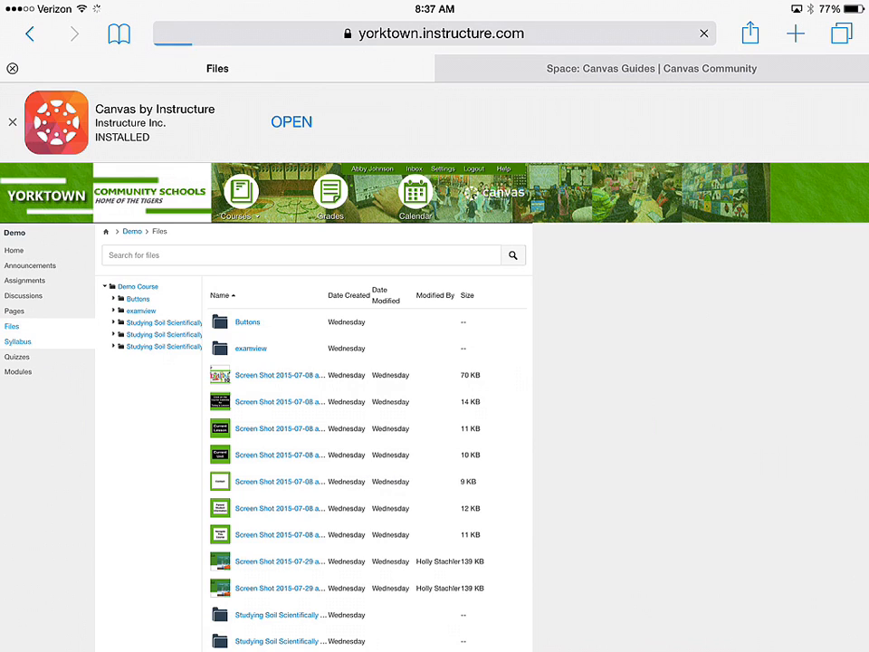
pyautogui.click(19, 340)
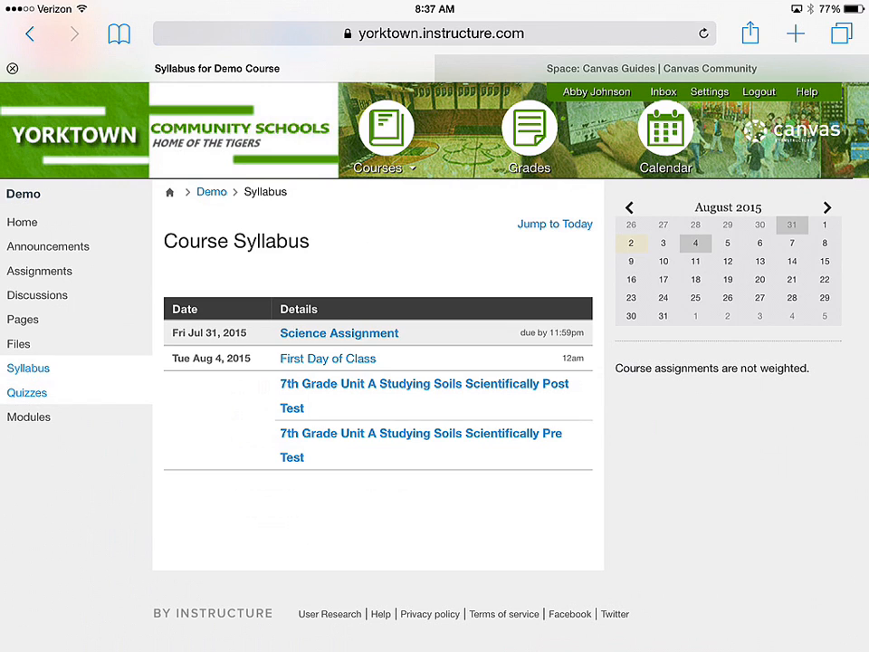
pyautogui.click(28, 392)
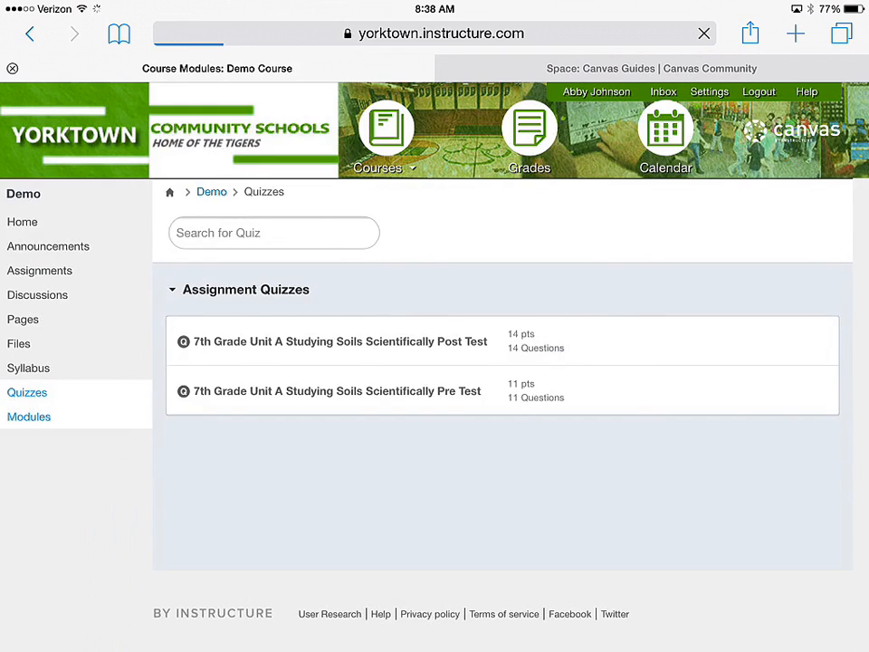
# Go to Modules and start opening the 7th Grade Unit A Pre Test item
pyautogui.click(28, 417)
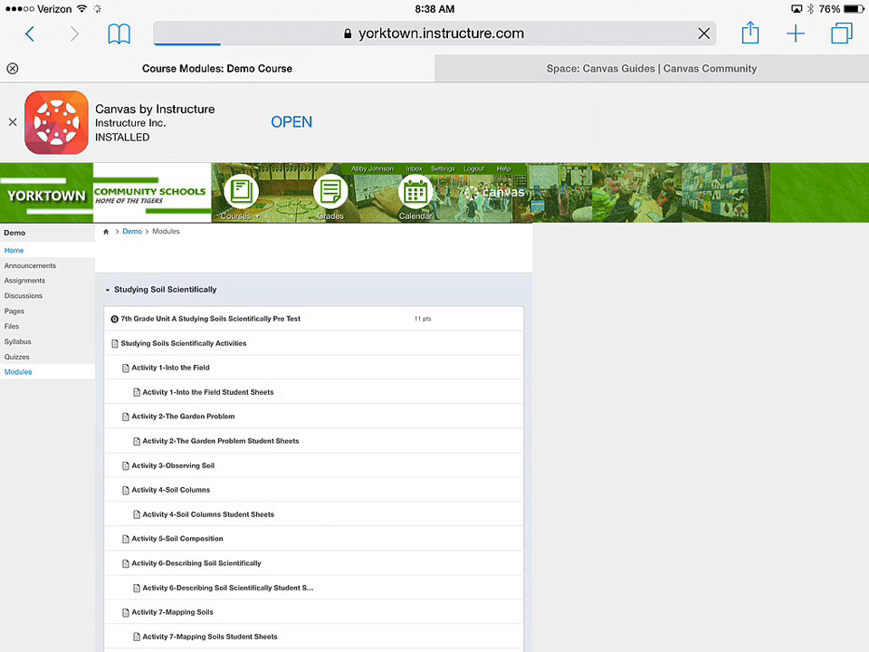
pyautogui.click(13, 250)
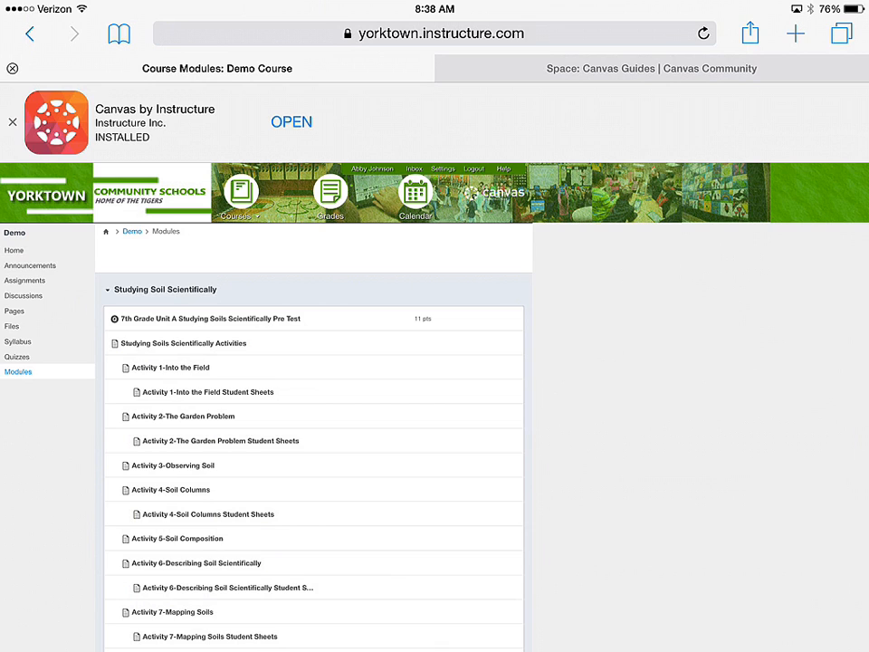
pyautogui.click(210, 318)
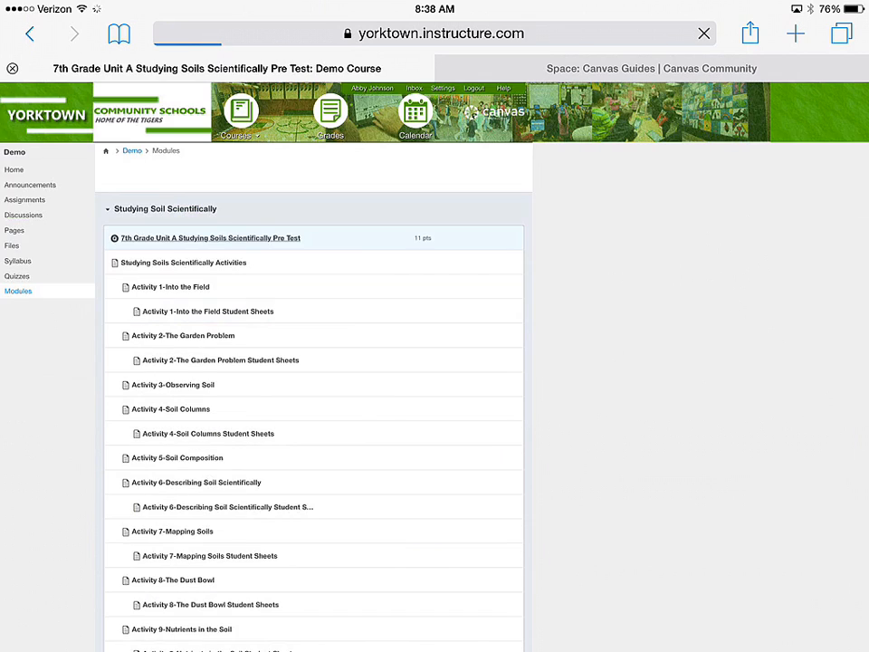
# View the Activity 1-Into the Field page, then exit Safari to the home screen
pyautogui.click(210, 237)
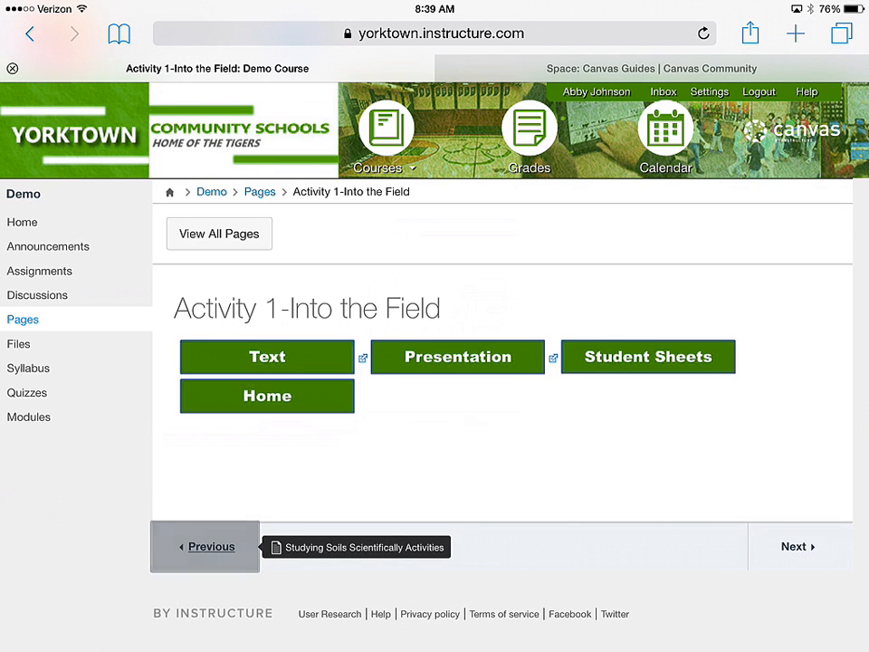
pyautogui.click(210, 546)
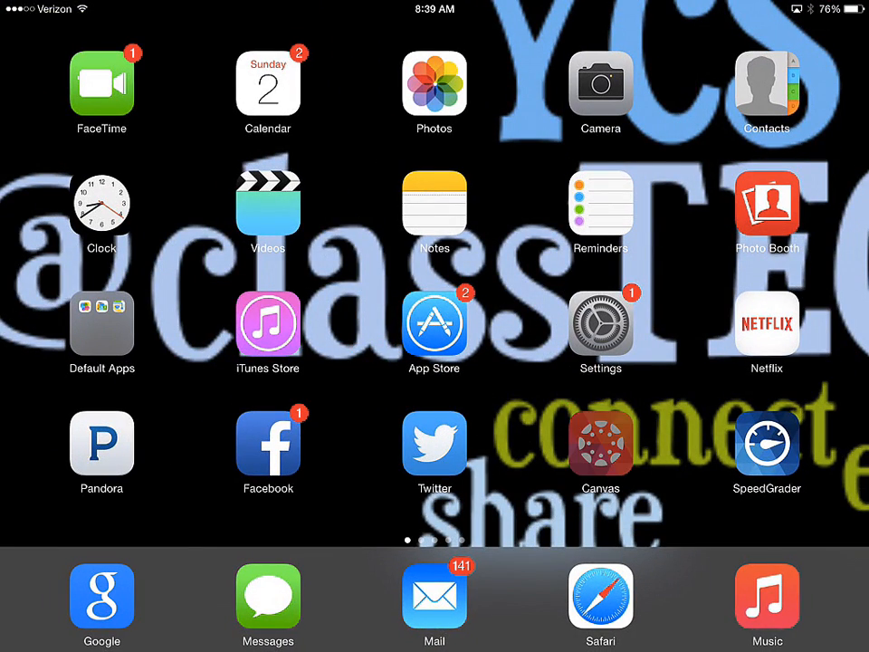
# Launch the Canvas app and scroll through the Demo Course homepage
pyautogui.click(601, 444)
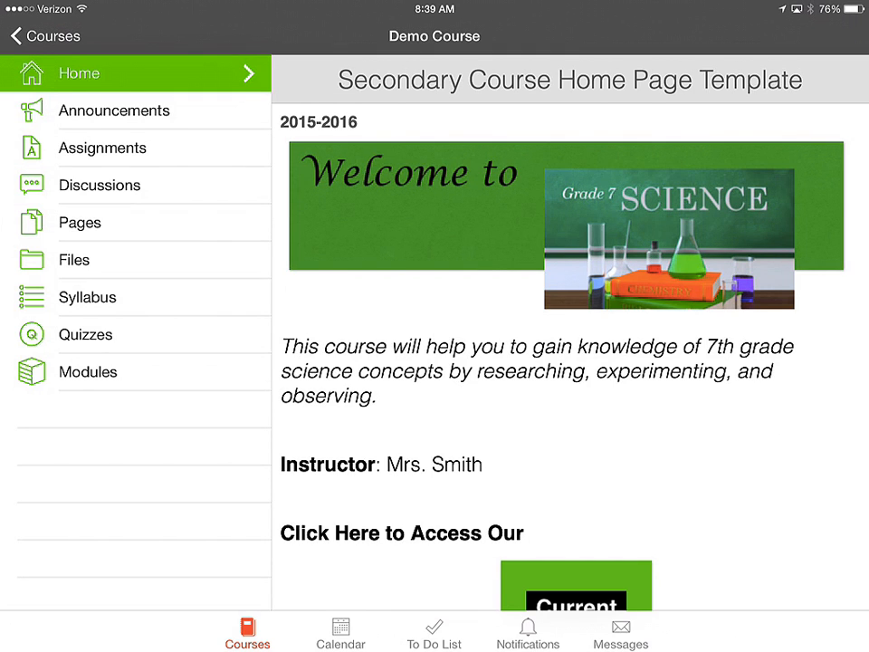
pyautogui.scroll(-3)
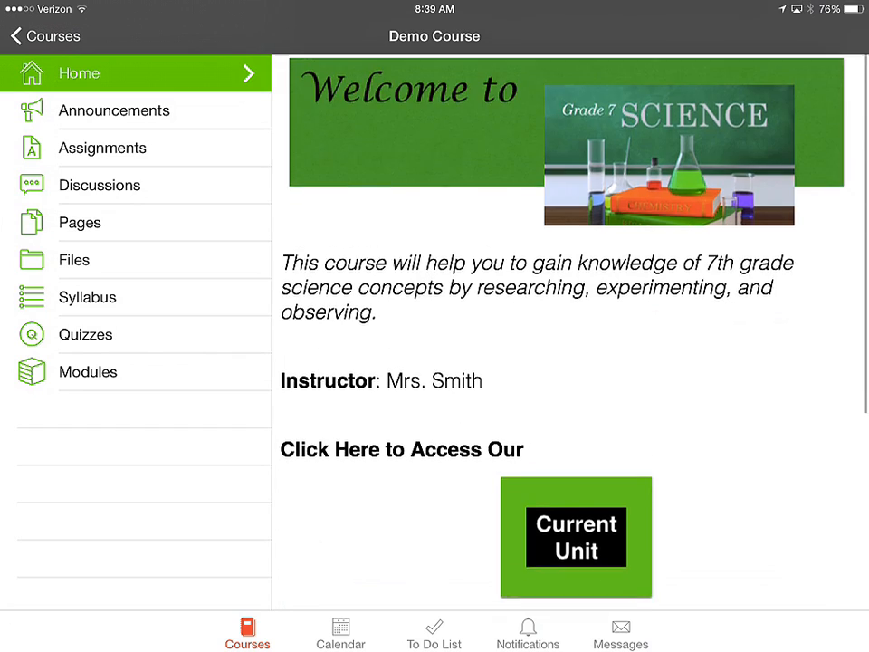
pyautogui.scroll(-3)
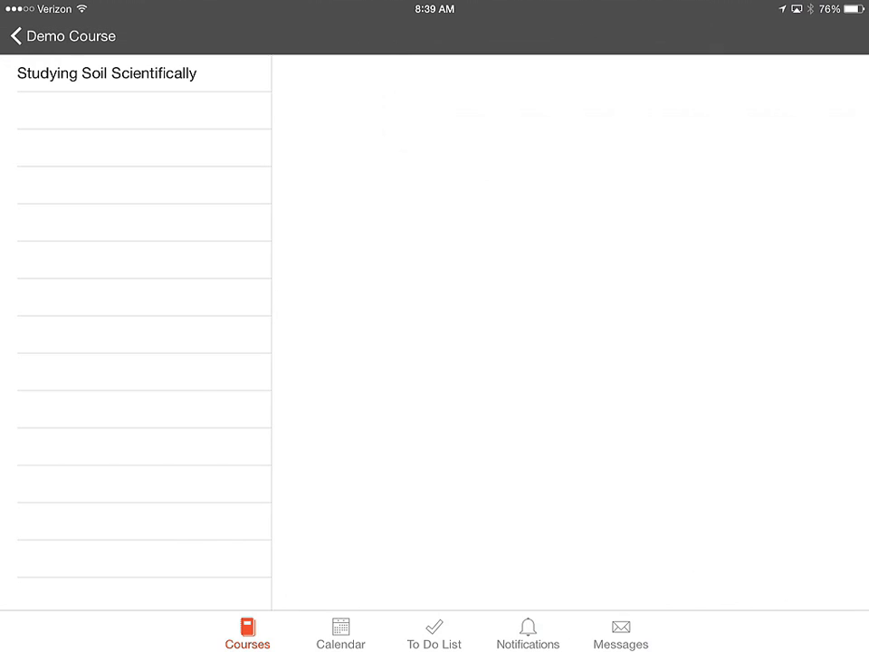
# Expand the Studying Soil Scientifically module and view Pre Test, Activities and Activity 1
pyautogui.click(107, 73)
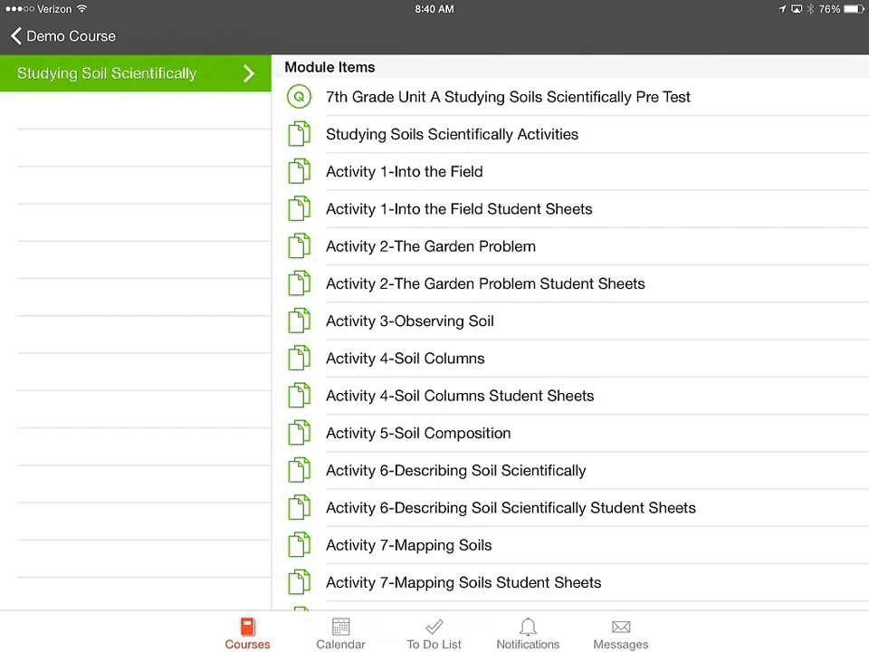
pyautogui.click(507, 97)
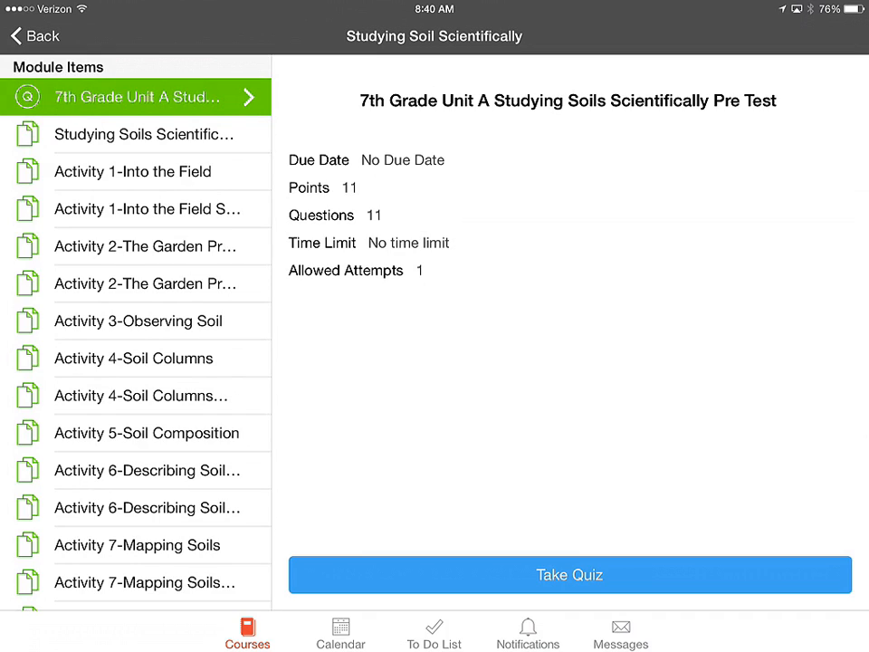
pyautogui.click(140, 134)
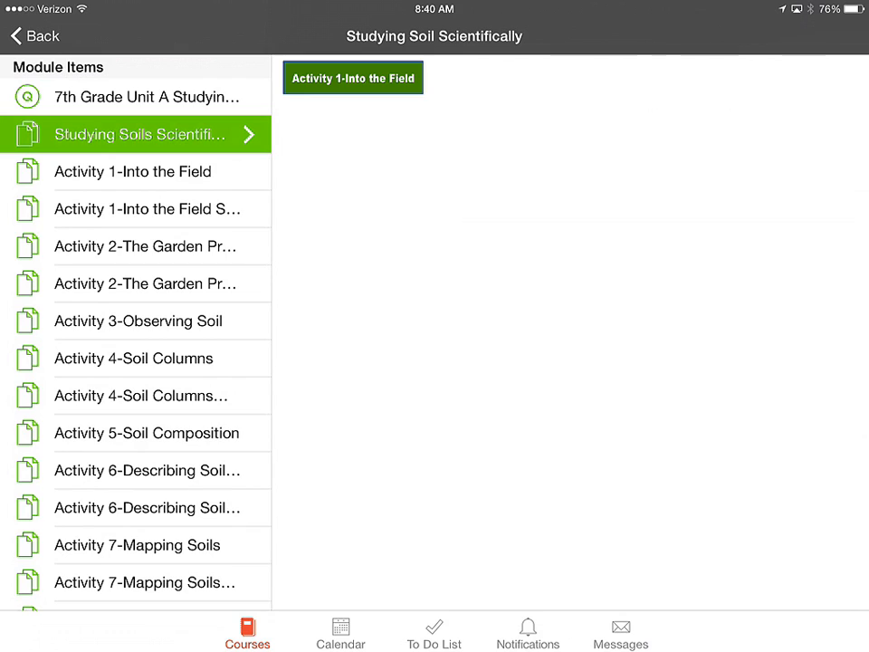
pyautogui.click(133, 172)
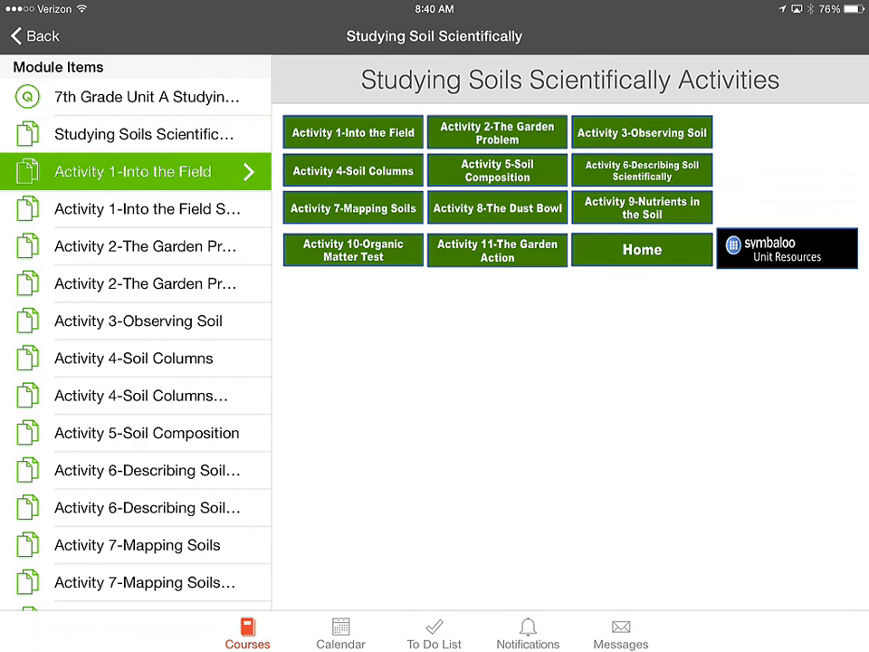
# Revisit the activities overview and Activity 1, then back out to the Demo Course homepage
pyautogui.click(352, 131)
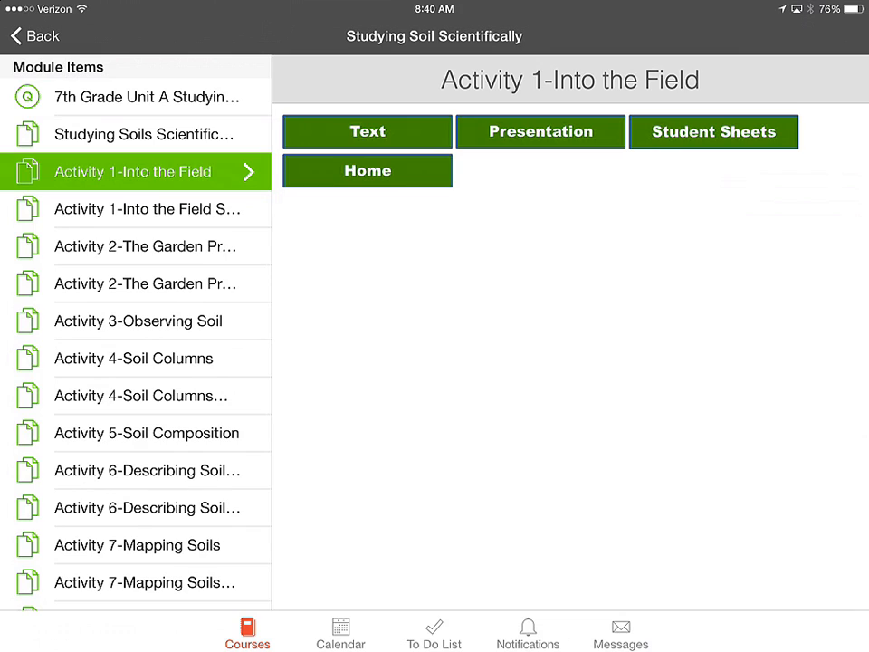
pyautogui.click(140, 134)
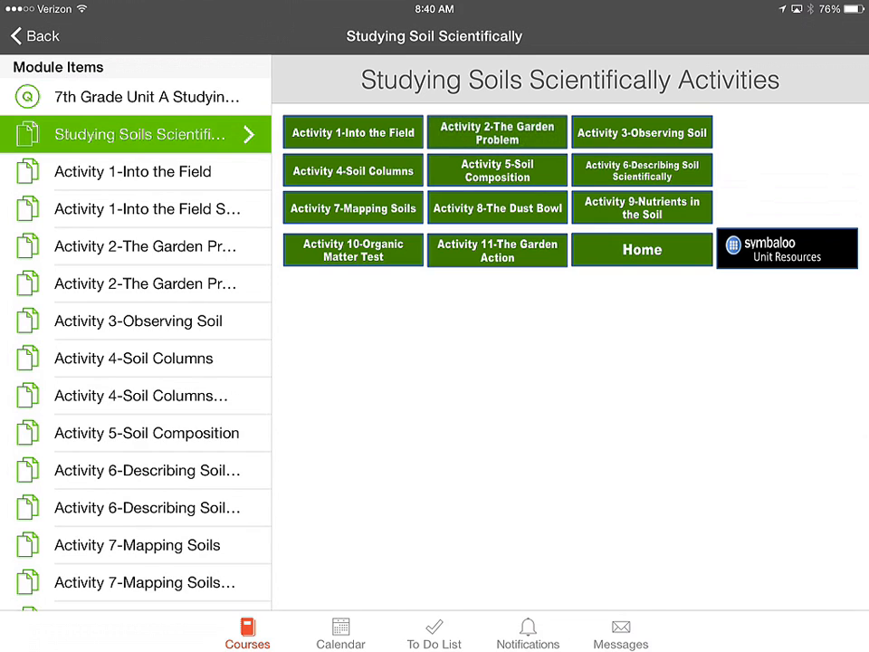
pyautogui.click(351, 131)
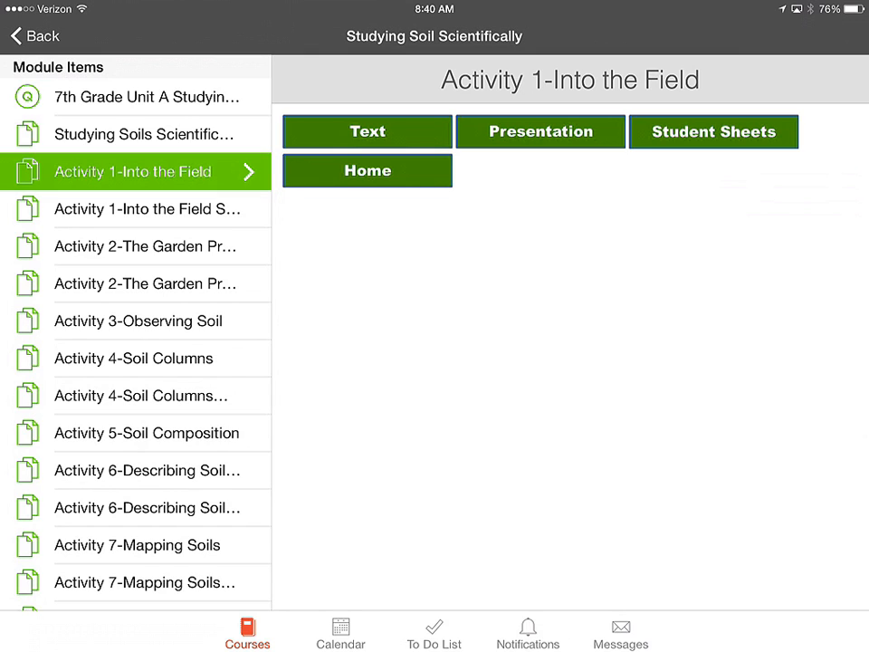
pyautogui.click(36, 38)
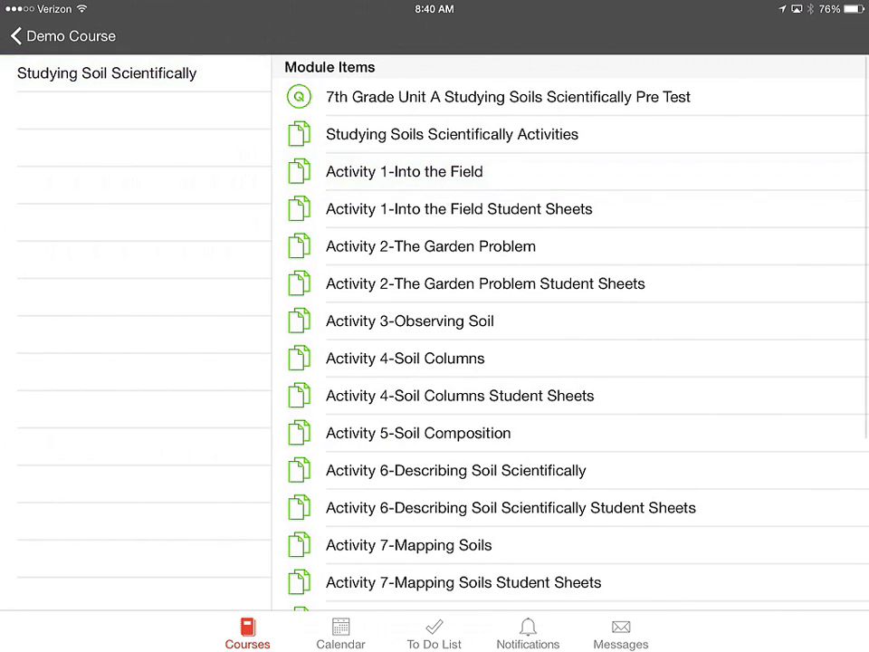
pyautogui.click(16, 39)
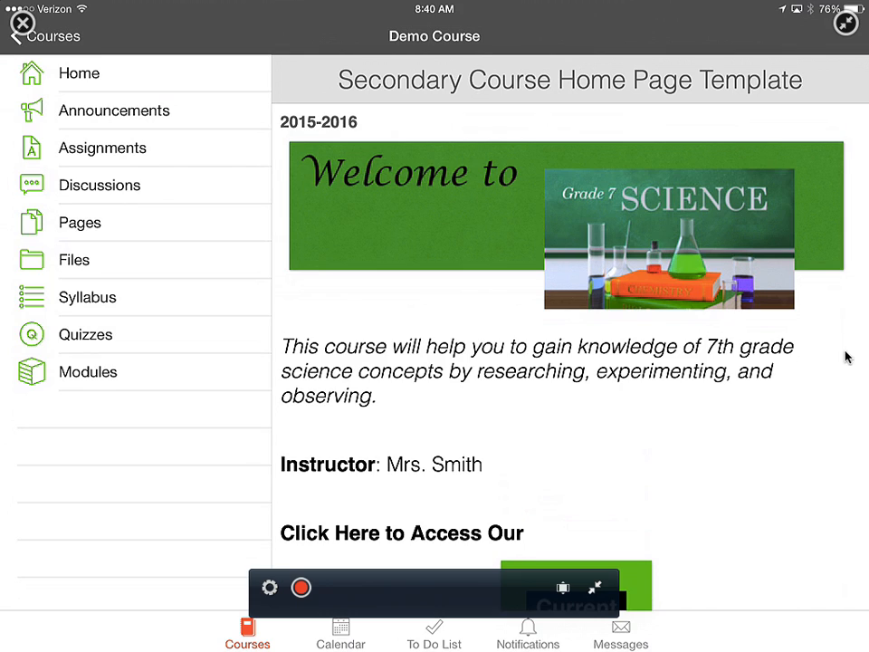
pyautogui.moveTo(845, 28)
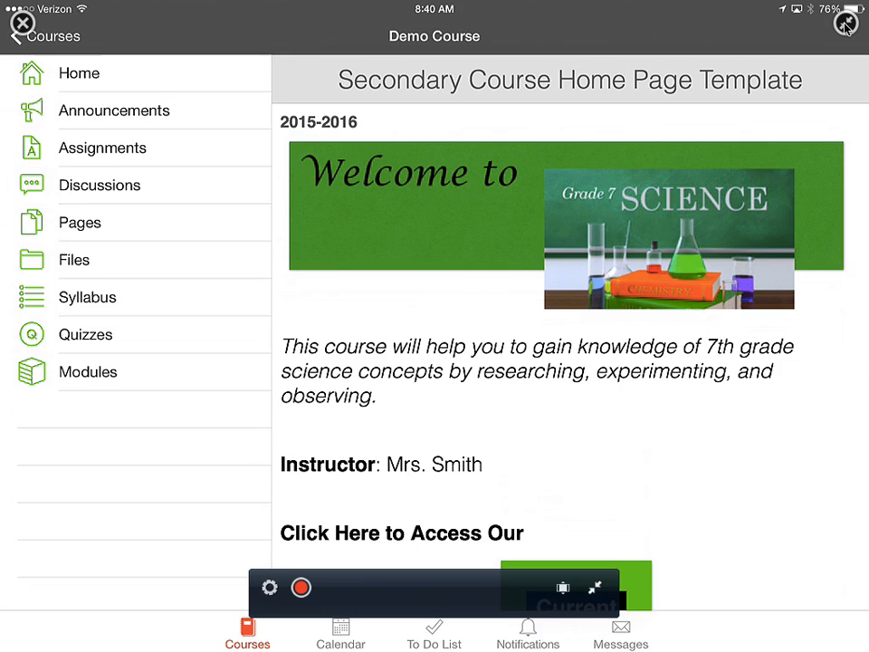